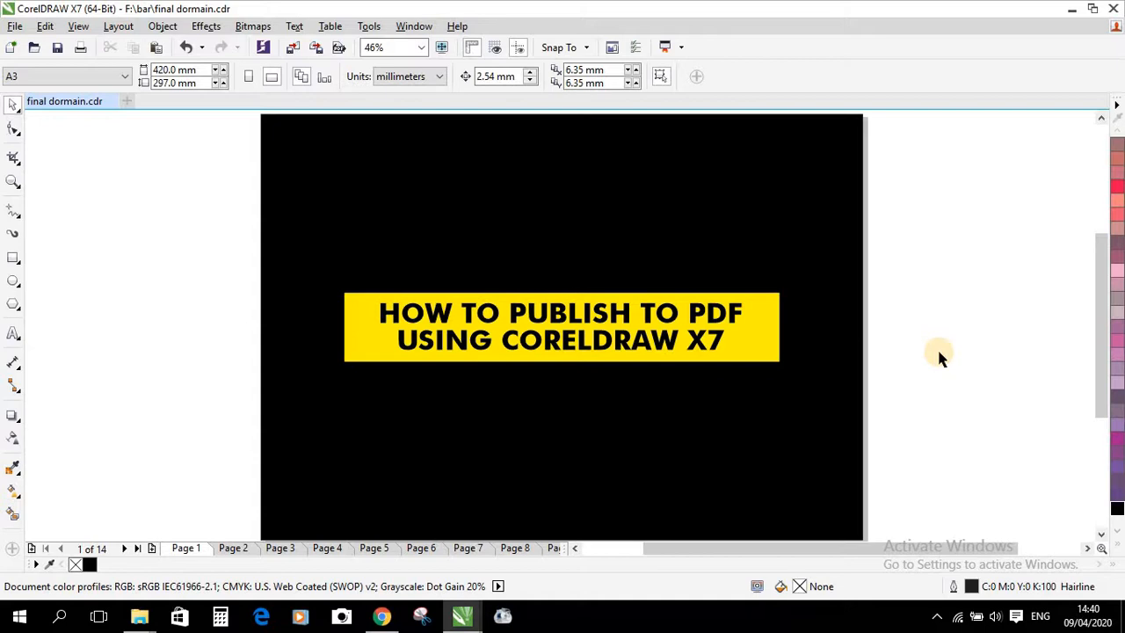
# - Switch to page 2 to show the Electoral Magazine cover spread
pyautogui.click(232, 549)
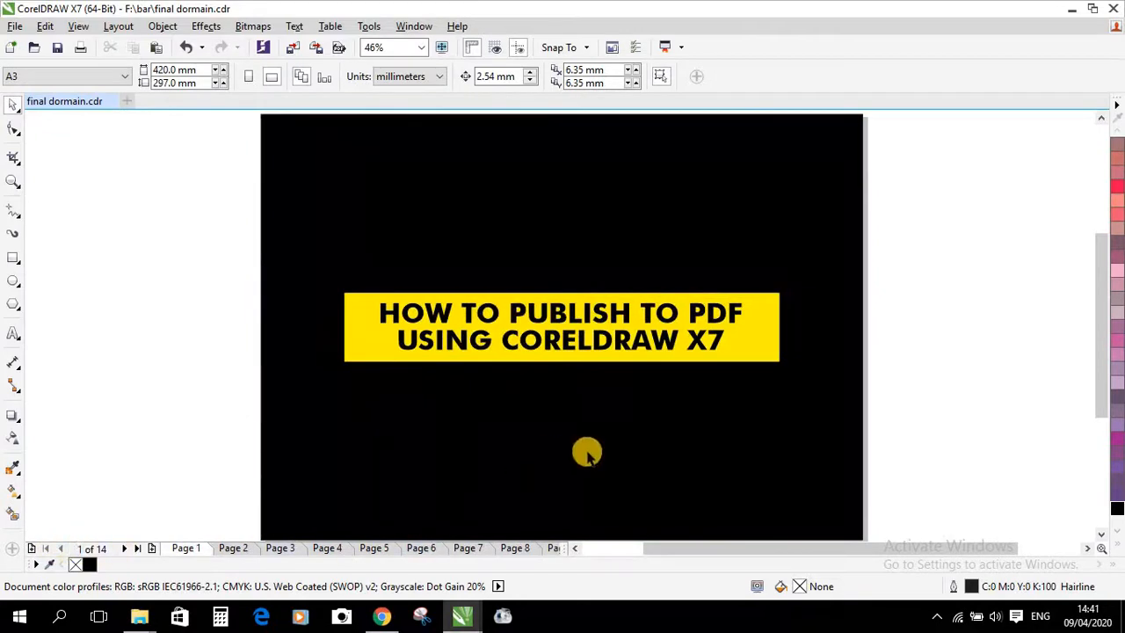
pyautogui.click(232, 549)
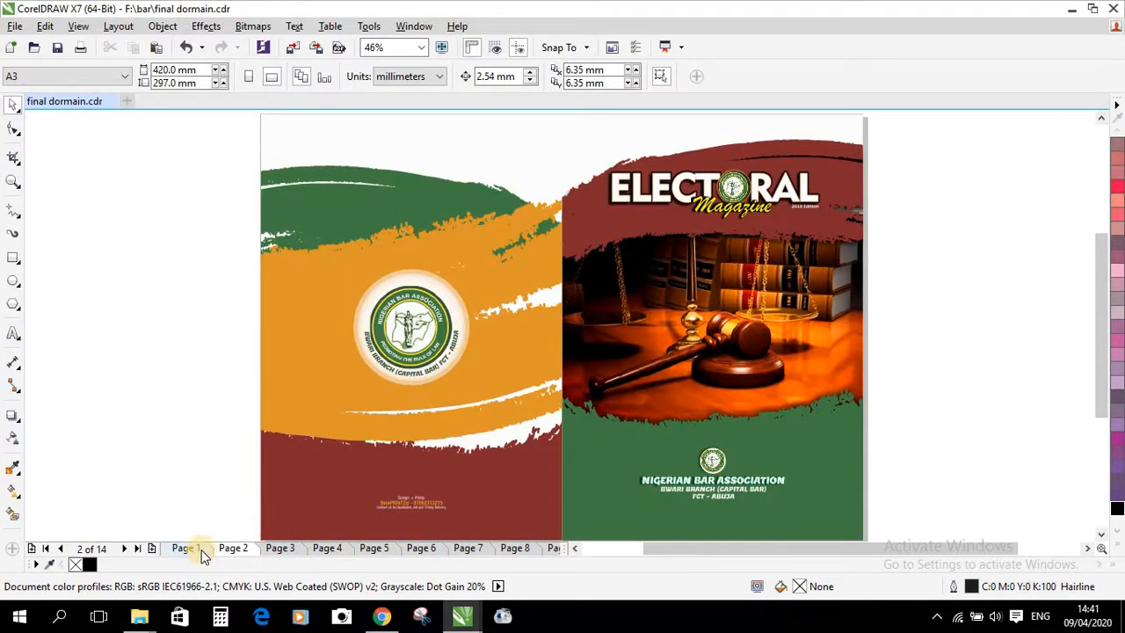
# - Delete page 1, the black title card, leaving a 13-page document starting at the cover
pyautogui.rightClick(185, 549)
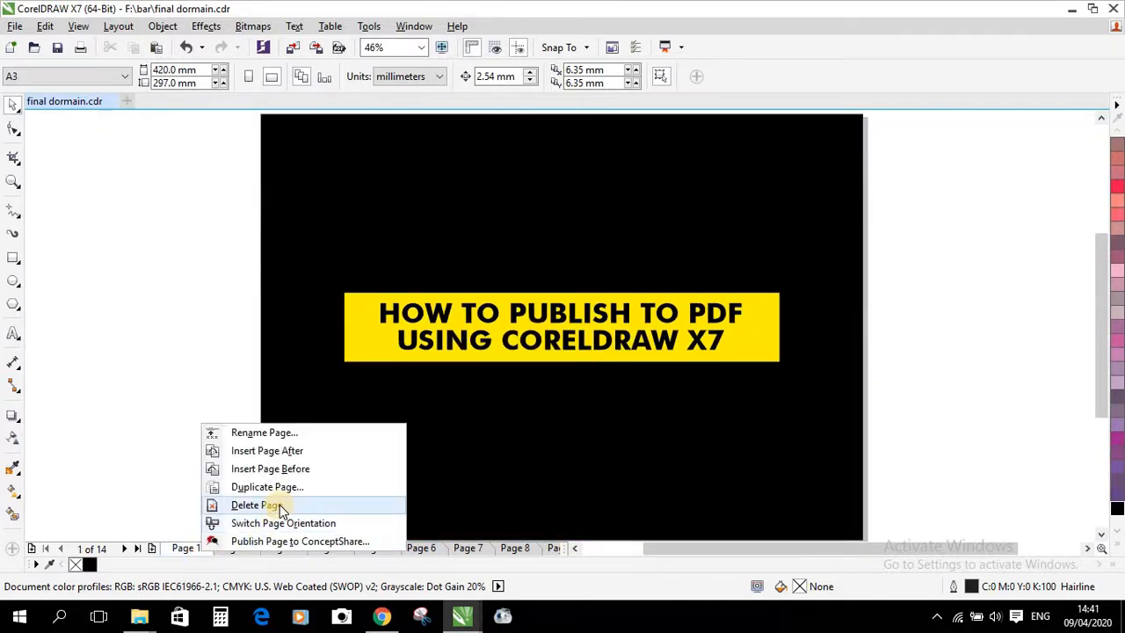
pyautogui.click(250, 505)
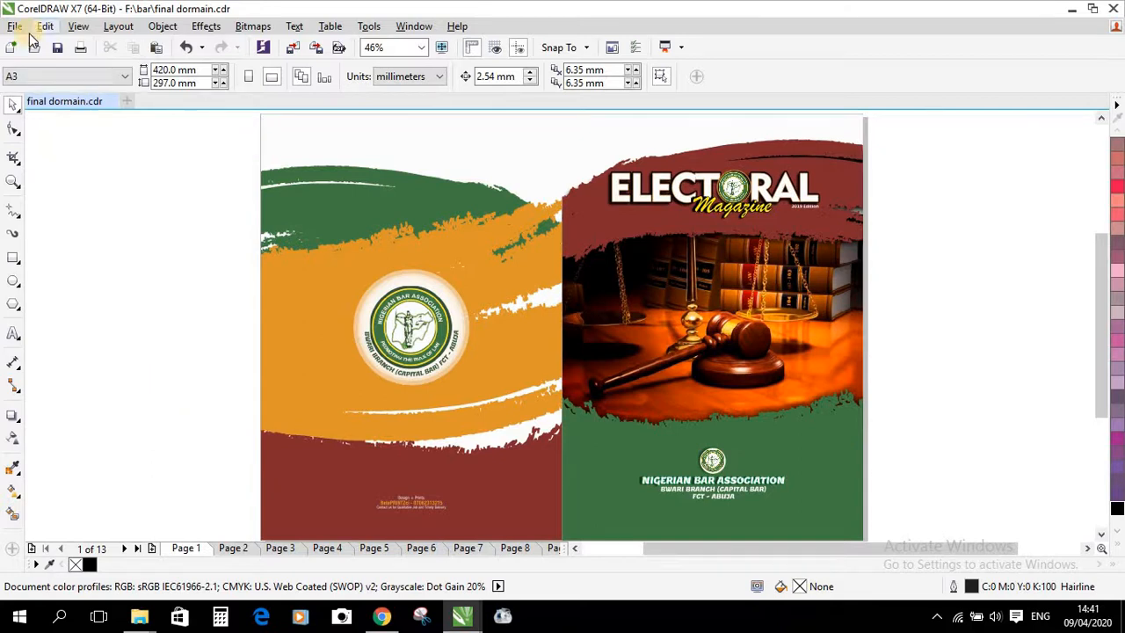
pyautogui.click(14, 26)
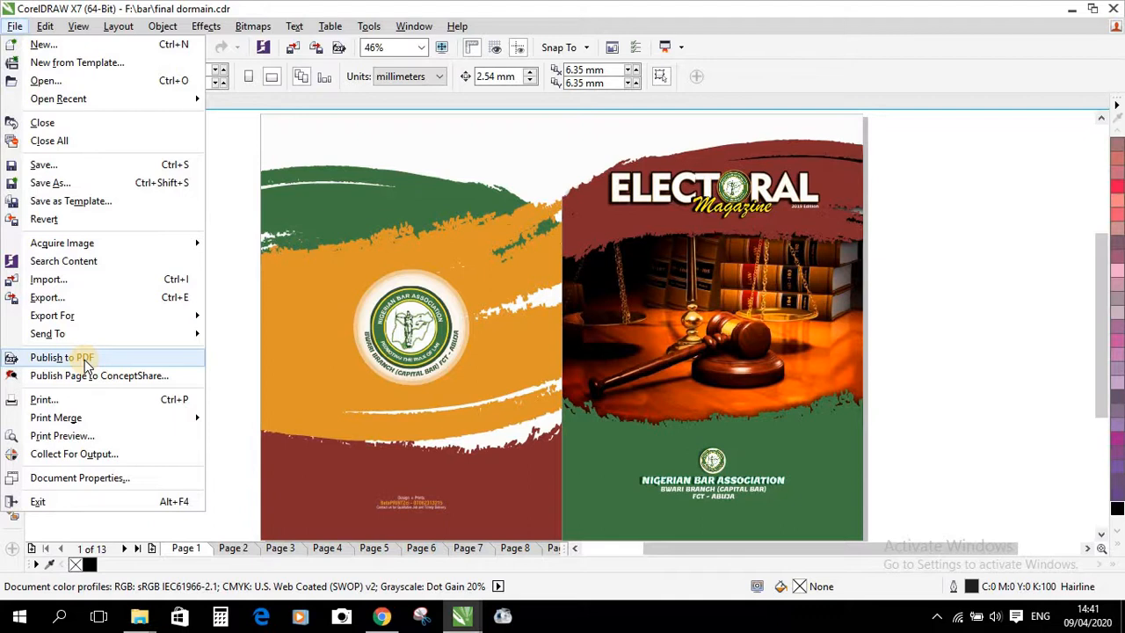
# - Publish to PDF on the Desktop as 'Nigerian Bar Association'
pyautogui.click(62, 356)
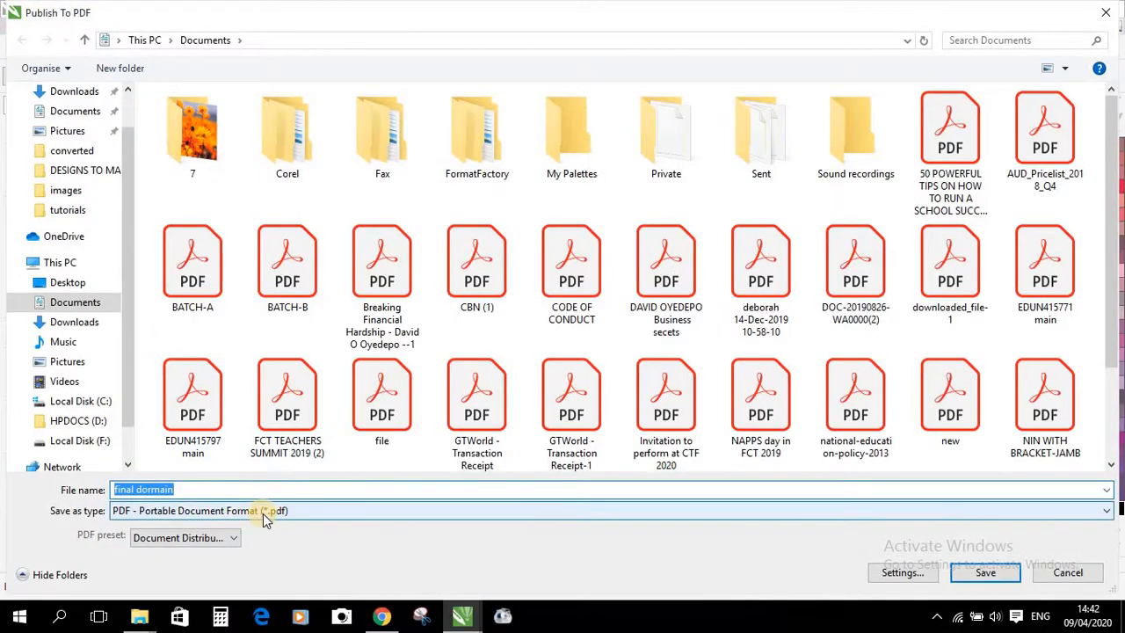
pyautogui.scroll(-3)
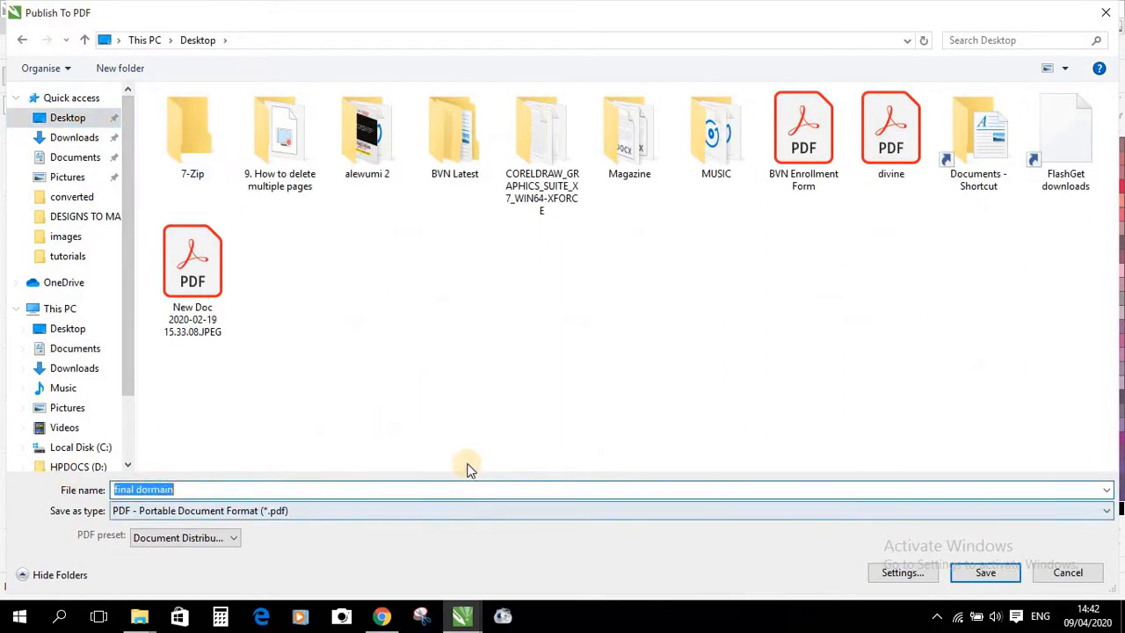
pyautogui.write('Nigerian Bar')
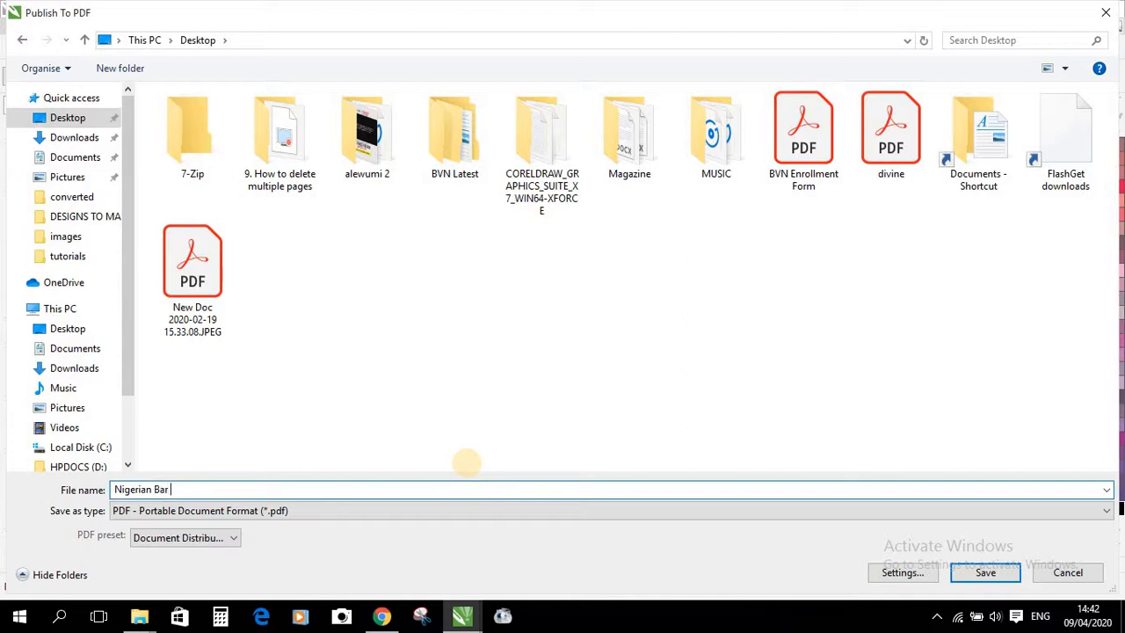
pyautogui.write('Associa')
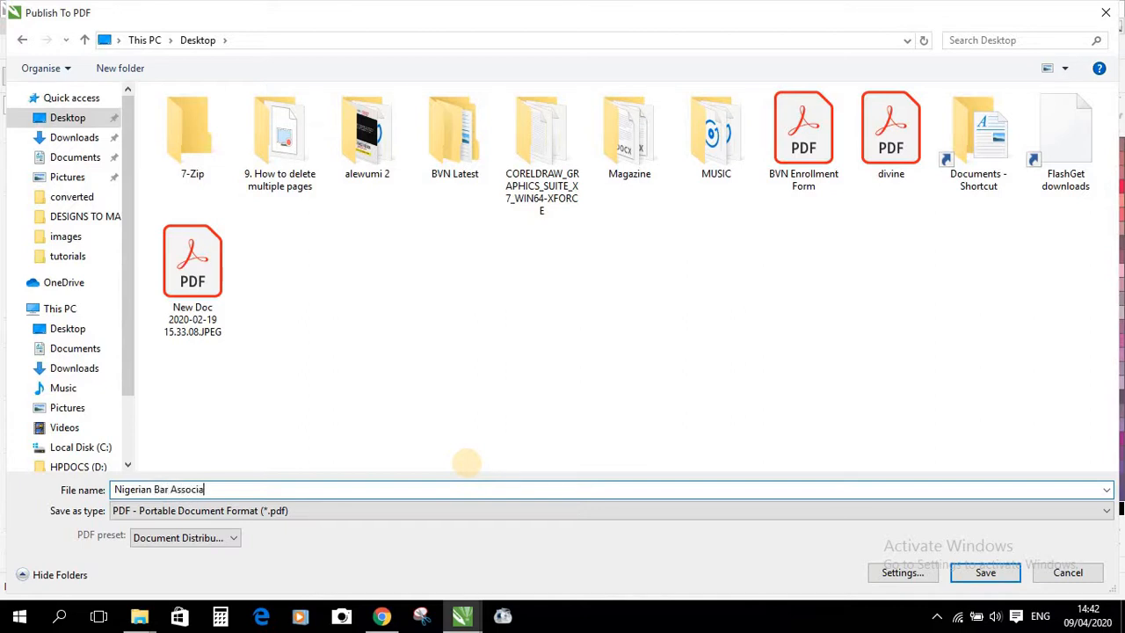
pyautogui.write('tion')
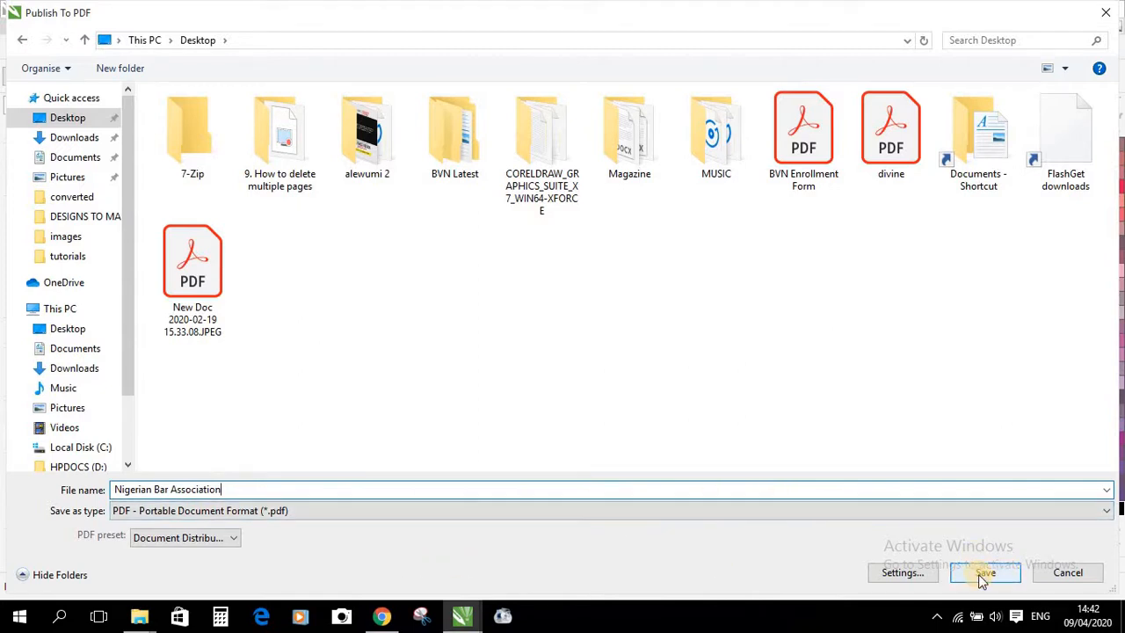
pyautogui.click(984, 573)
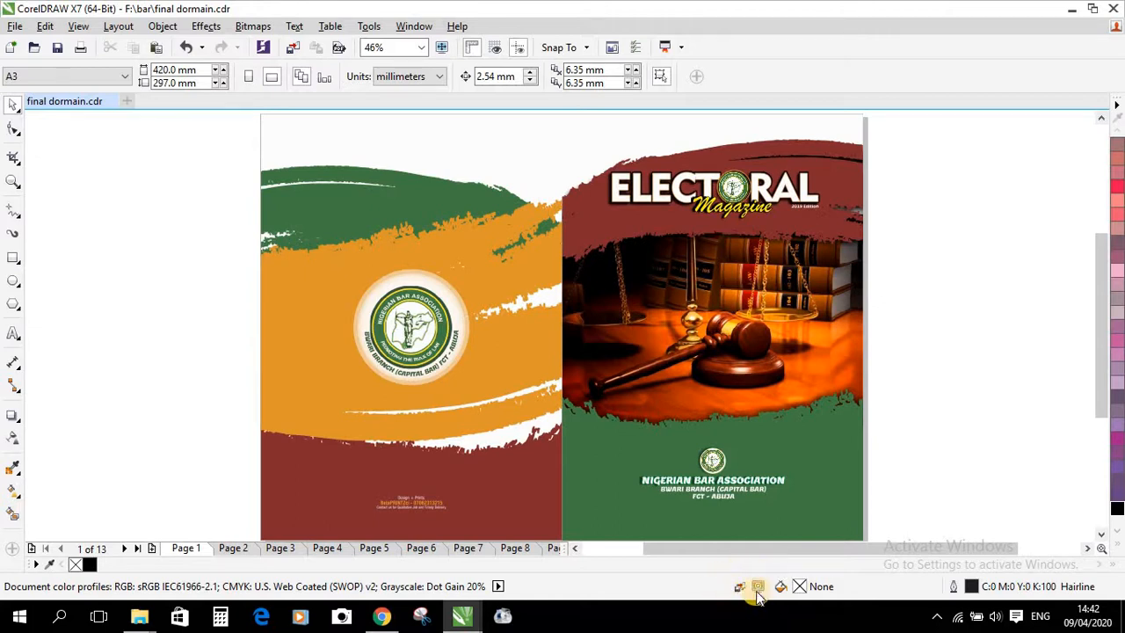
pyautogui.moveTo(747, 589)
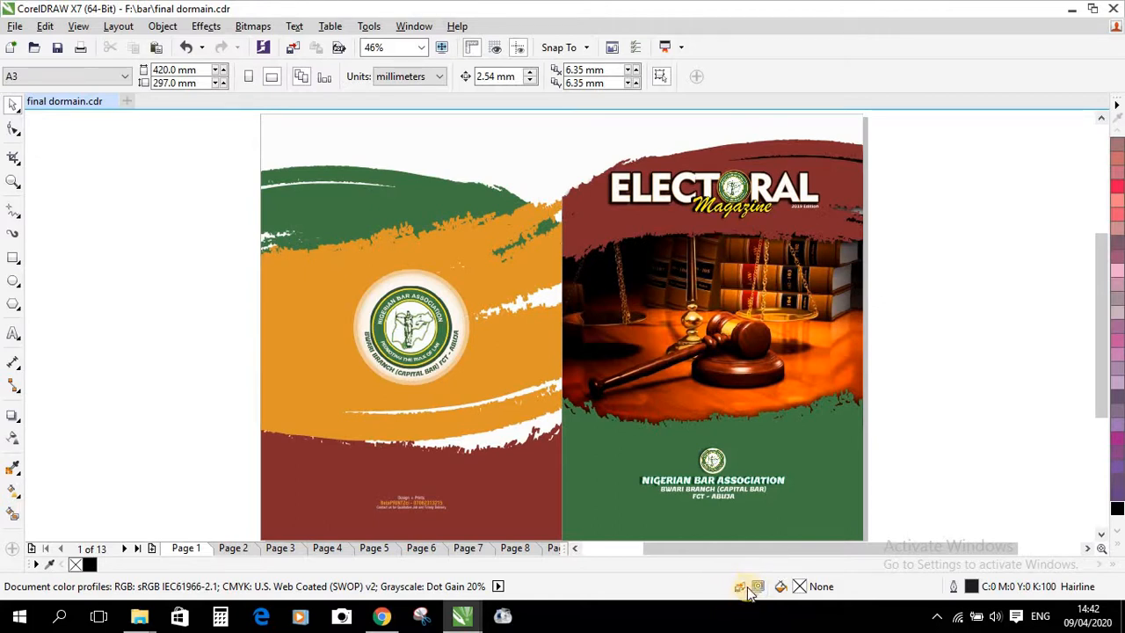
pyautogui.moveTo(724, 580)
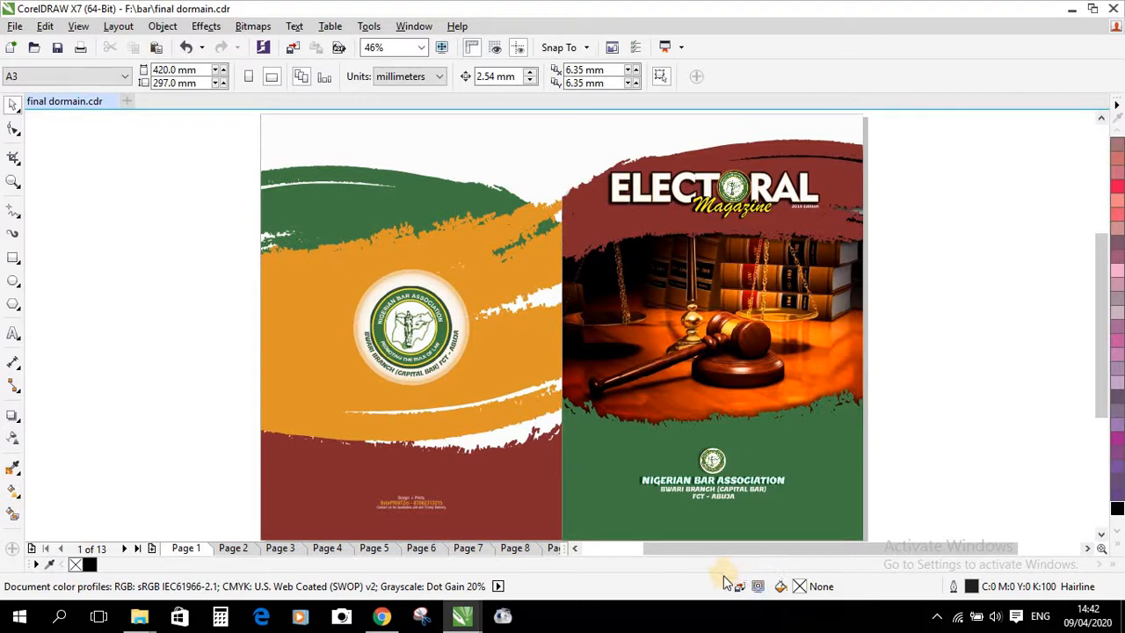
pyautogui.moveTo(747, 586)
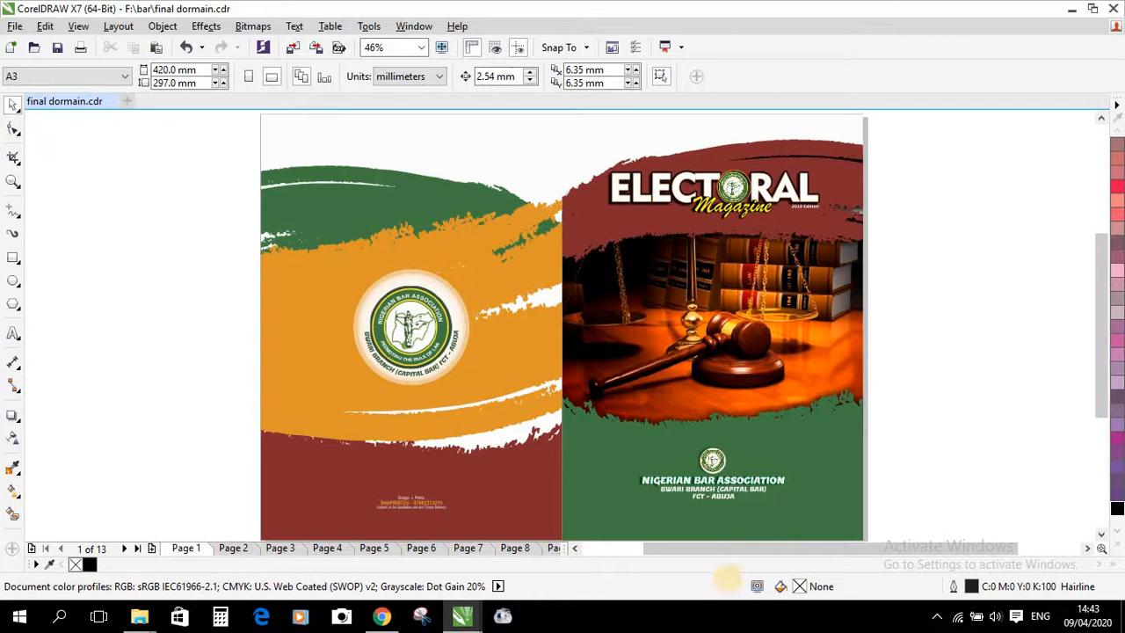
pyautogui.moveTo(732, 584)
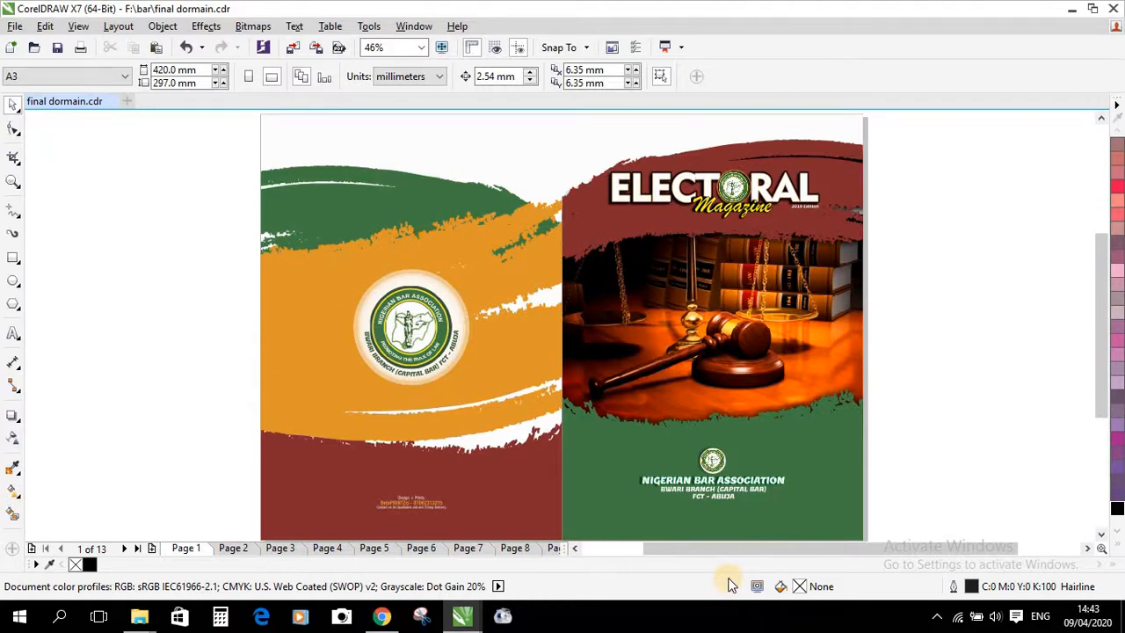
pyautogui.moveTo(721, 594)
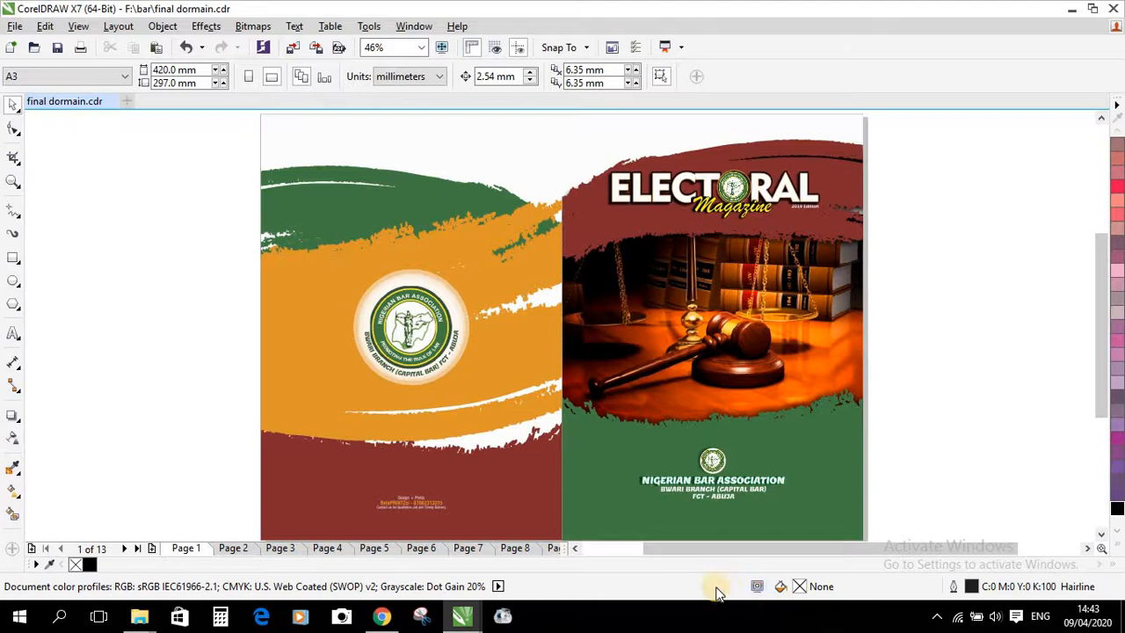
pyautogui.moveTo(752, 595)
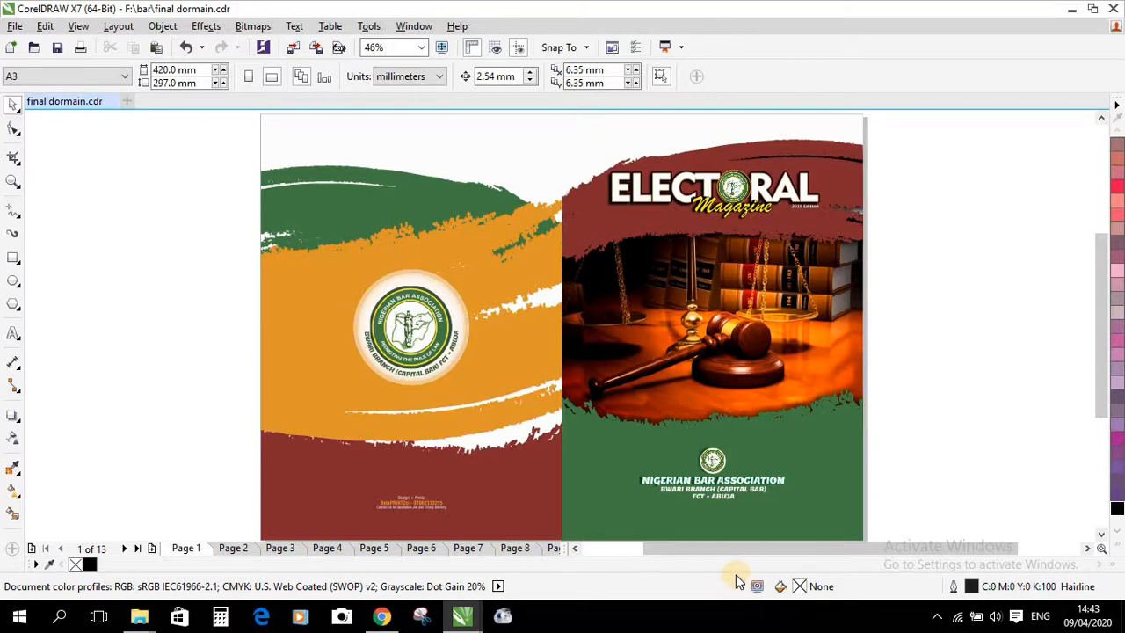
pyautogui.moveTo(1063, 60)
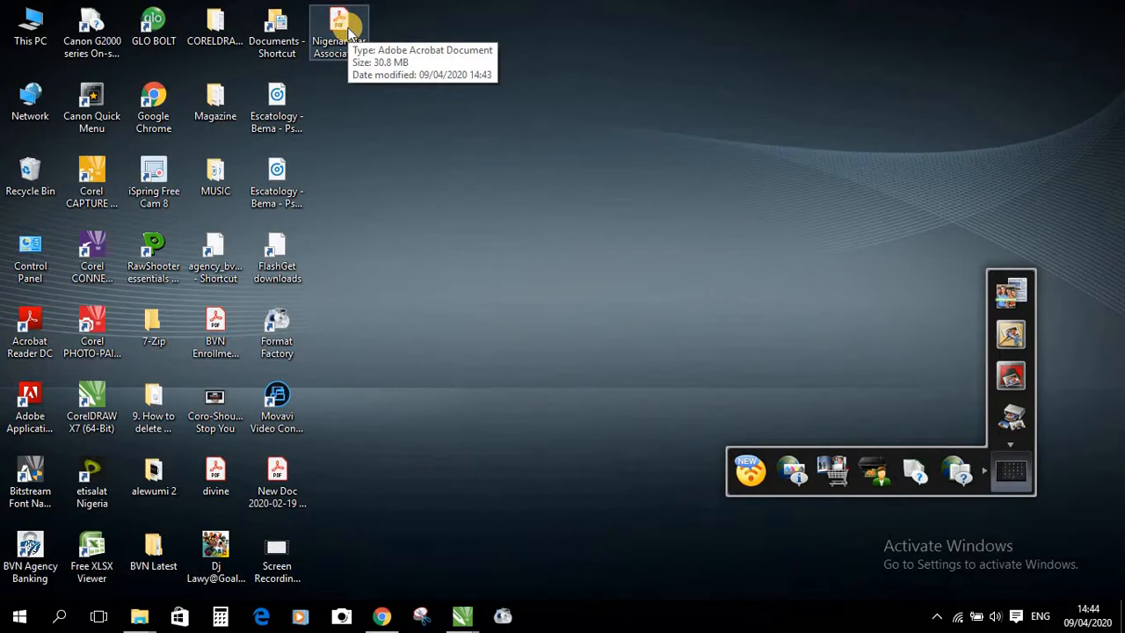
pyautogui.moveTo(548, 53)
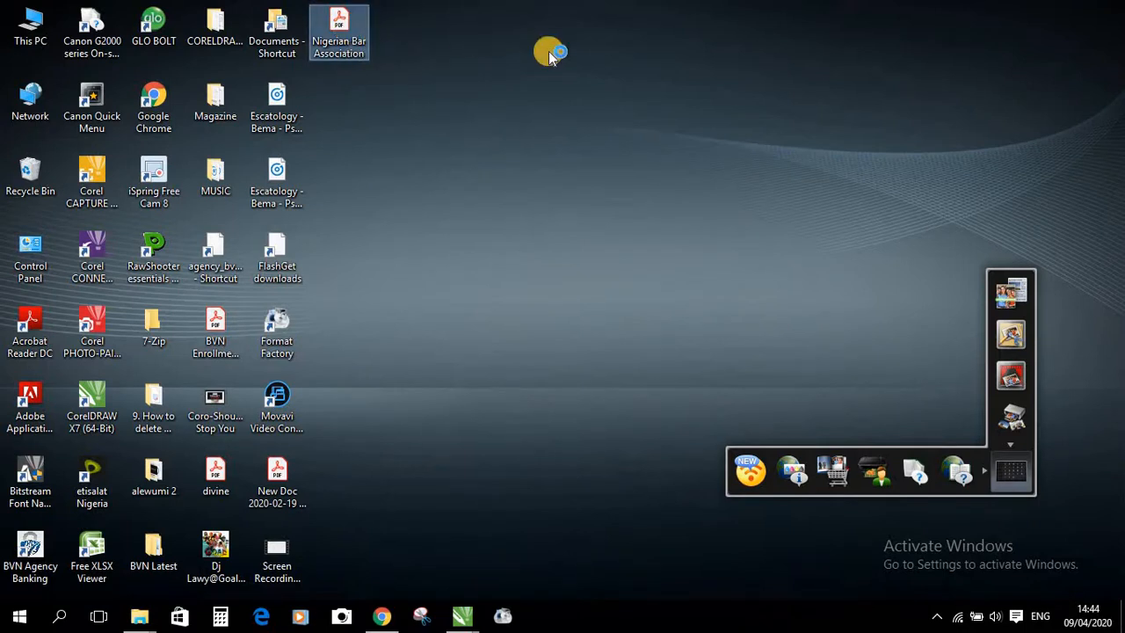
# - Open the Nigerian Bar Association PDF from the desktop in Acrobat Reader
pyautogui.doubleClick(337, 27)
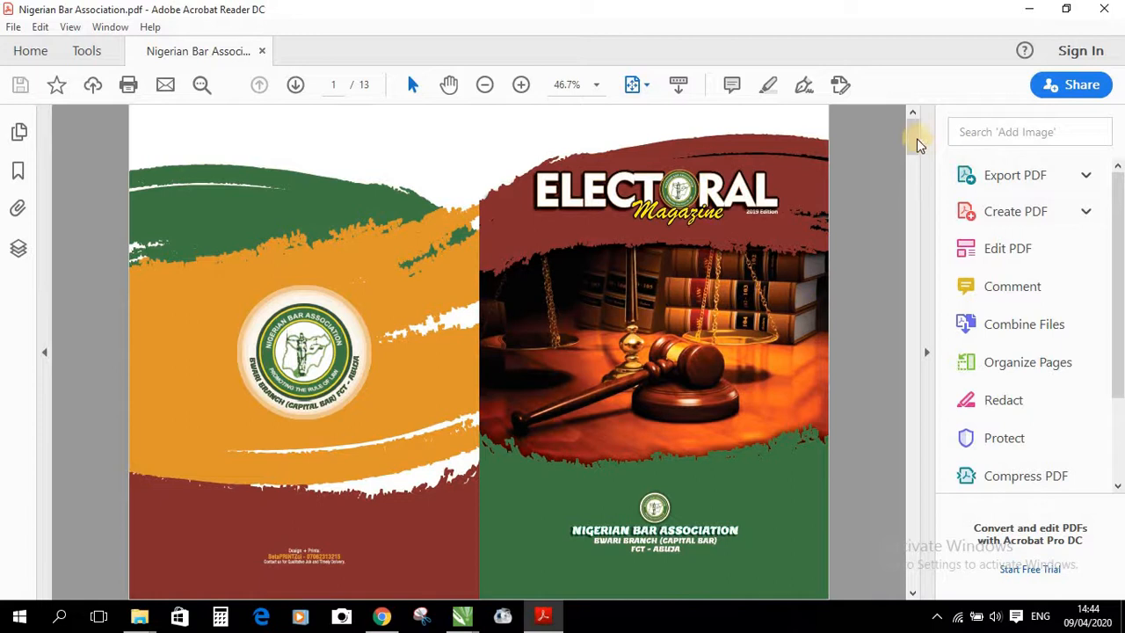
# - Scroll through the PDF down to page 13 of 13, the inaugural speech spread
pyautogui.moveTo(914, 144); pyautogui.dragTo(914, 203)
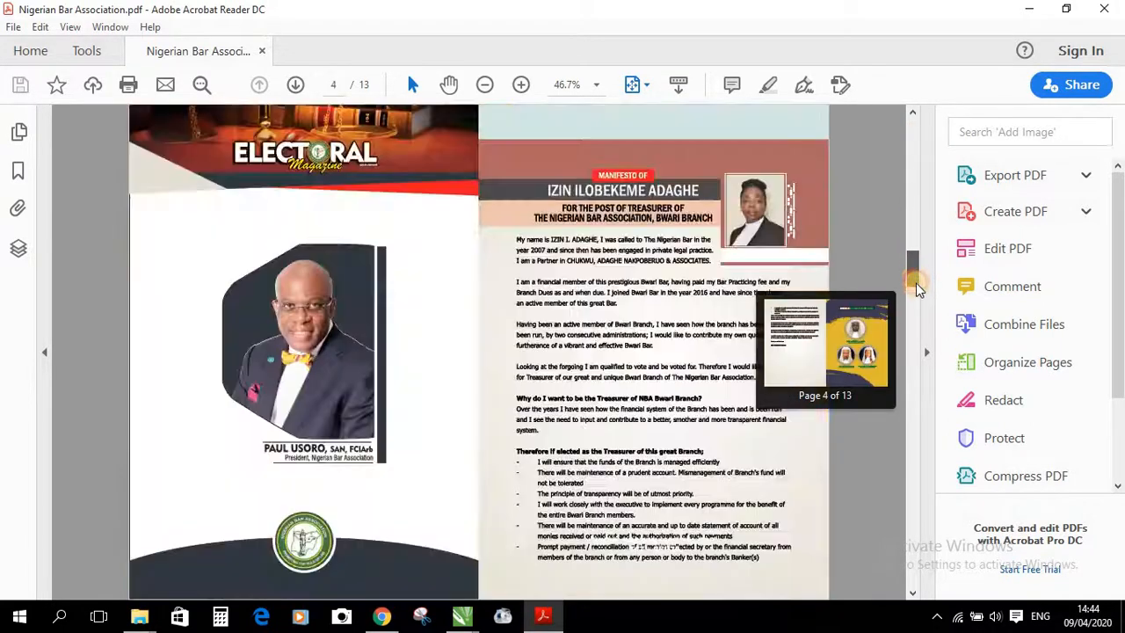
pyautogui.moveTo(914, 290); pyautogui.dragTo(914, 401)
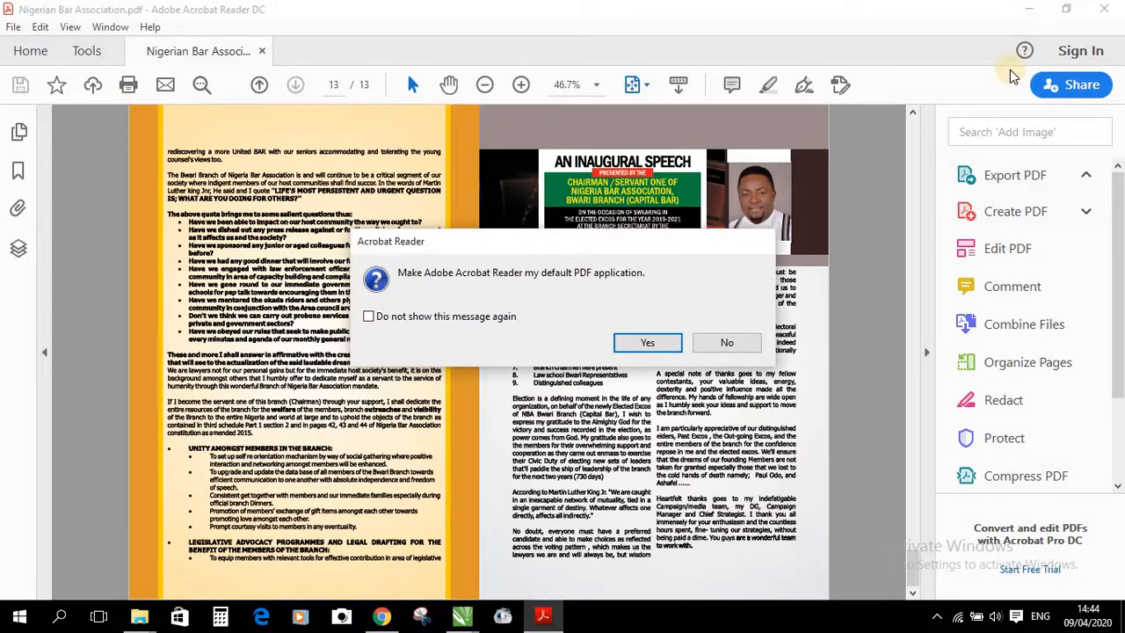
pyautogui.moveTo(799, 317)
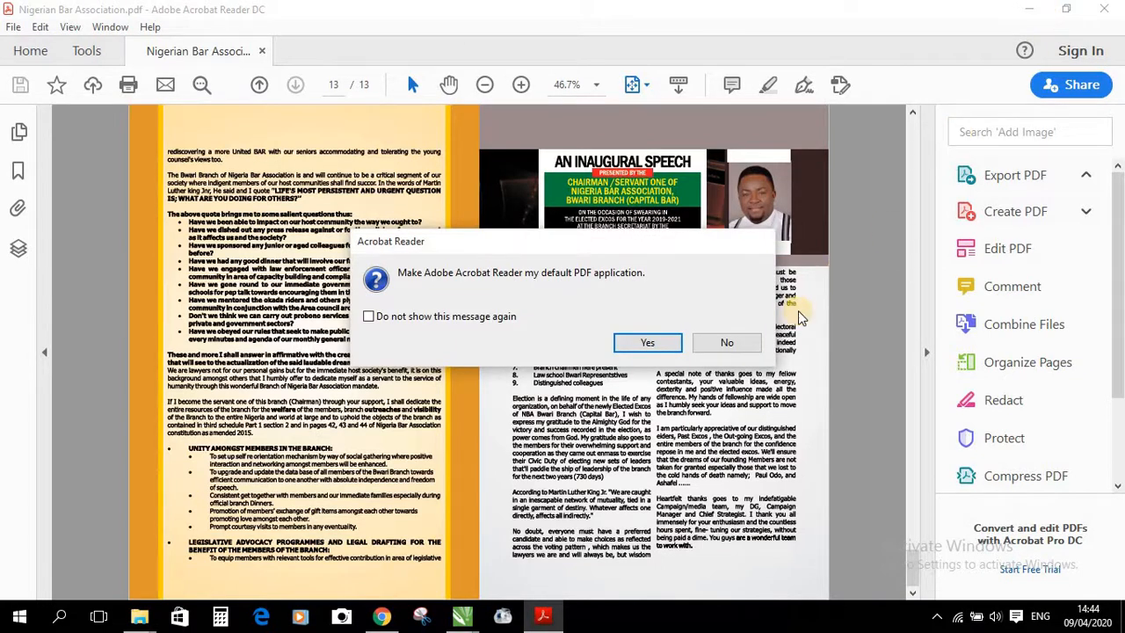
pyautogui.moveTo(818, 320)
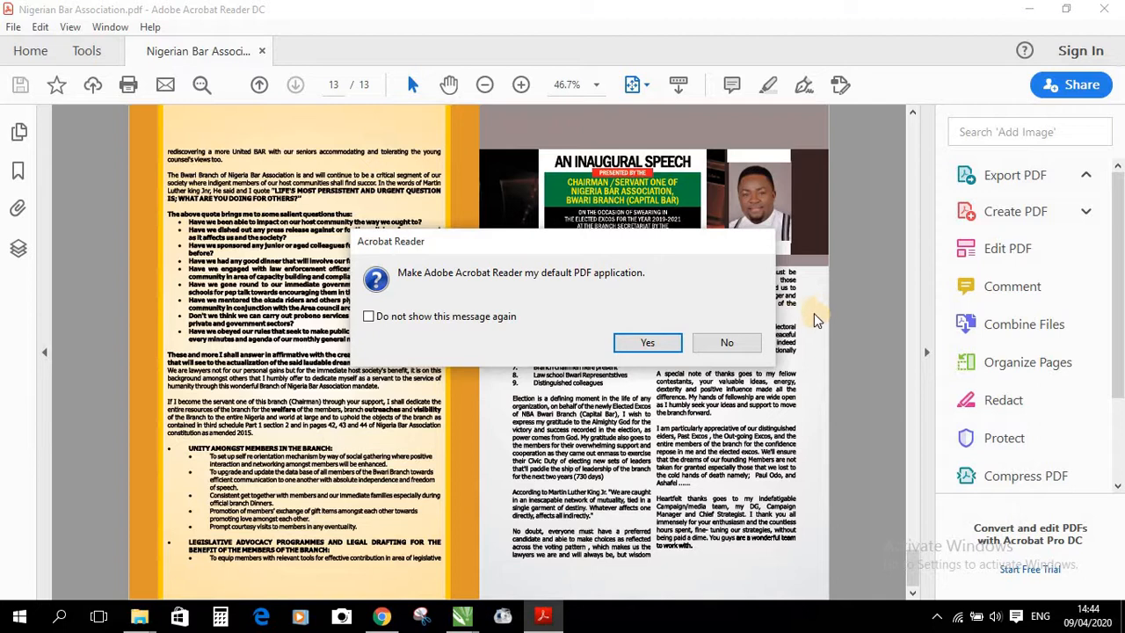
pyautogui.moveTo(808, 316)
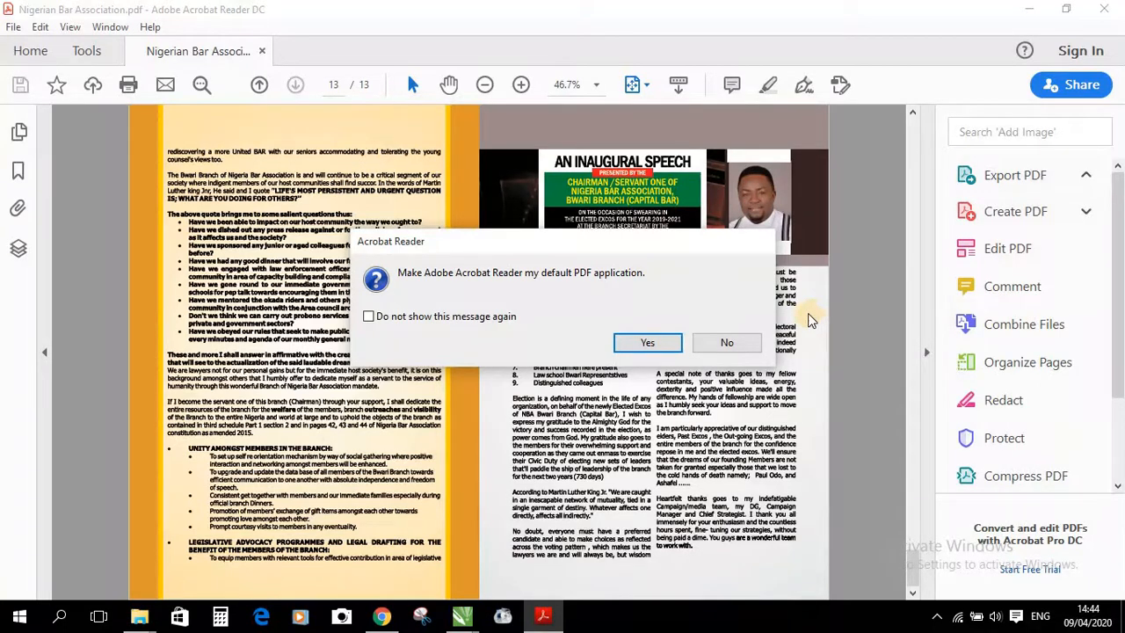